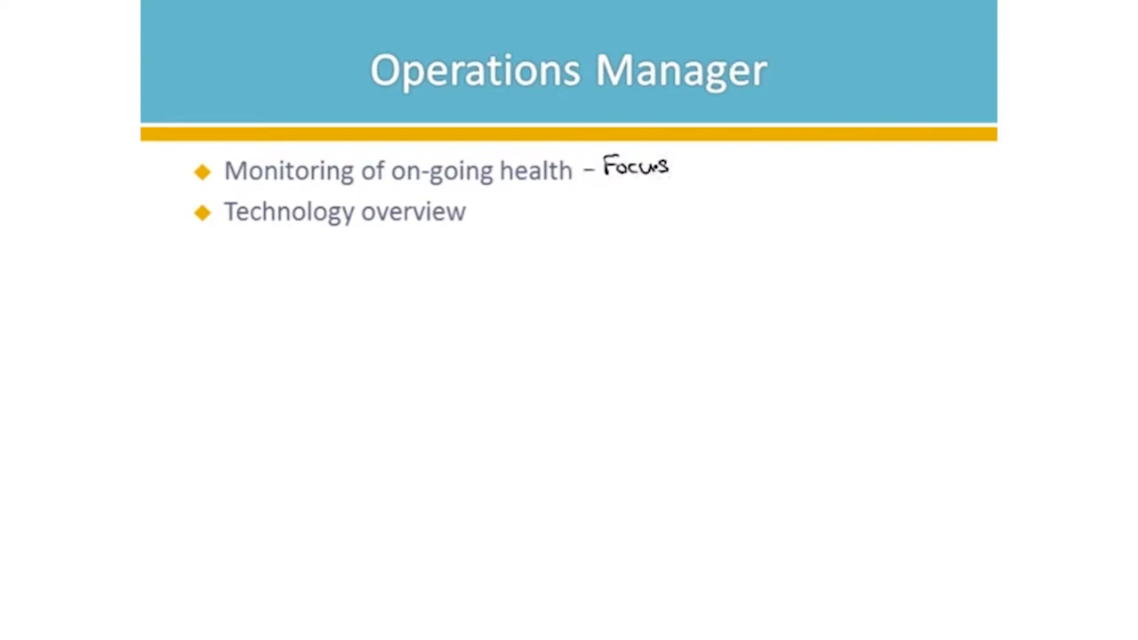
Handwrite 'Focus, health,' in ink beside the first bullet of the Operations Manager slide.
type(", hu")
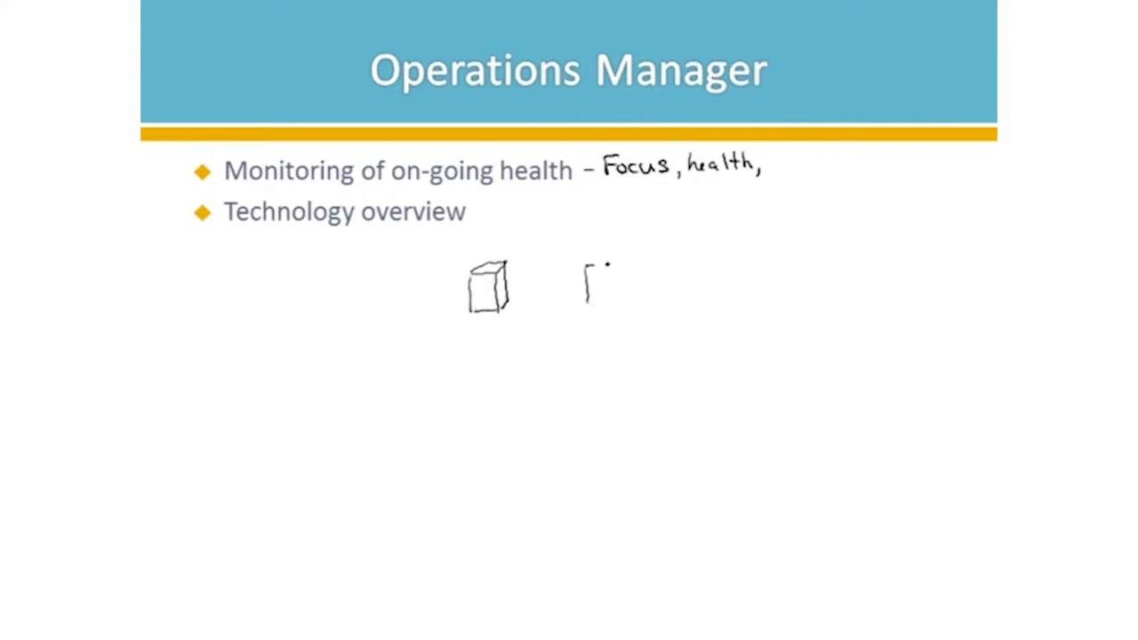
Draw a second server box, a wide box labelled HOST, and small VM shapes along its top.
left_click_drag(587, 258, 626, 306)
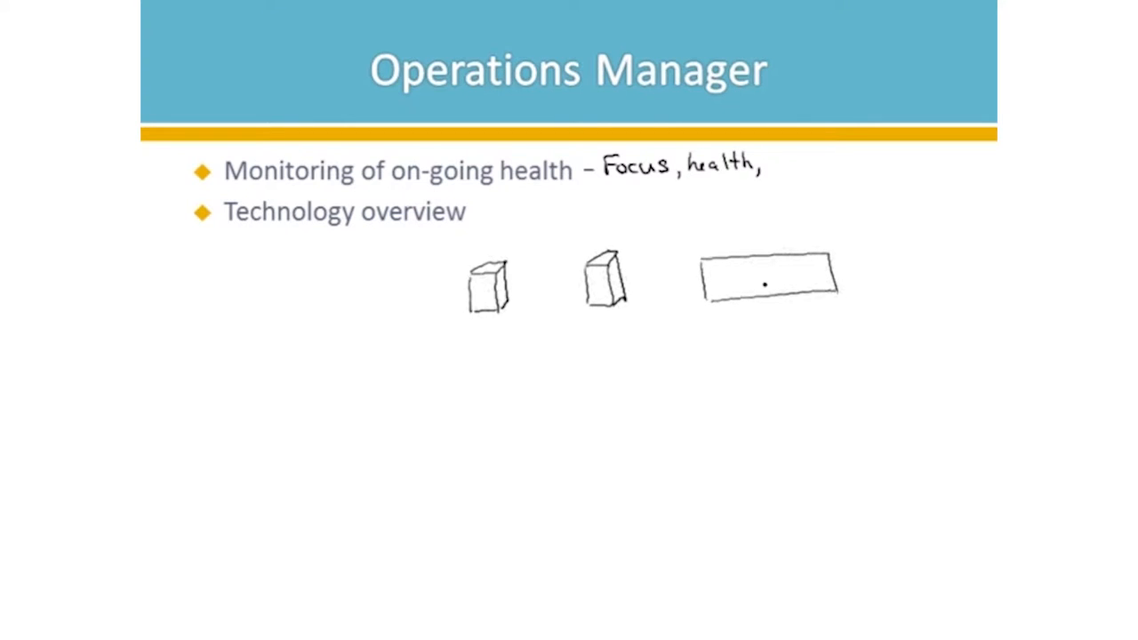
type("HOST")
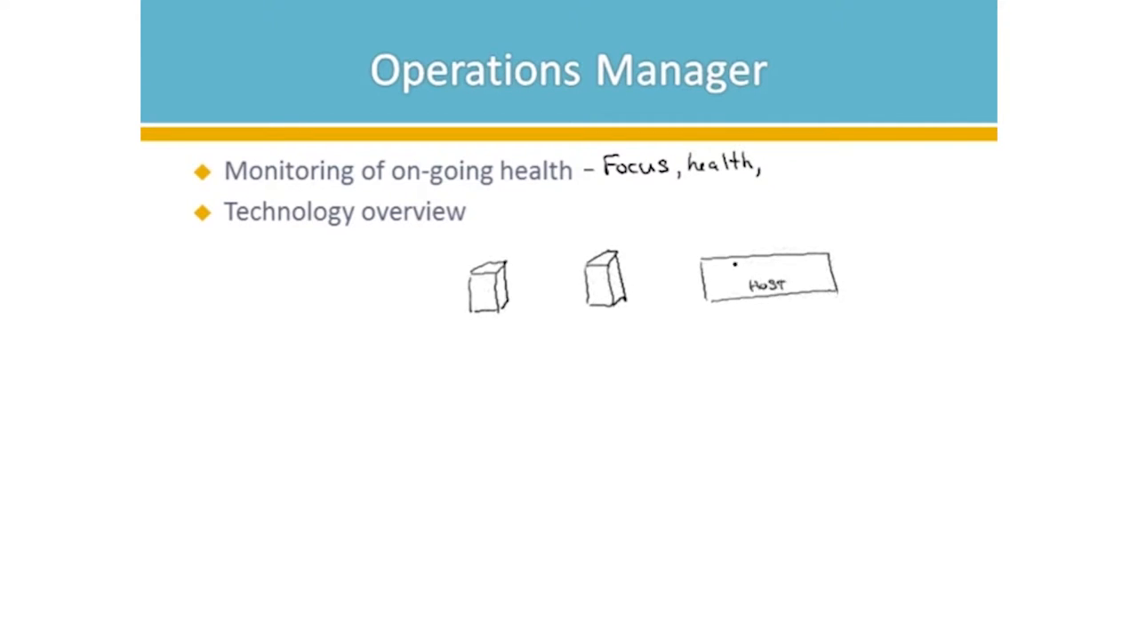
left_click_drag(703, 258, 839, 235)
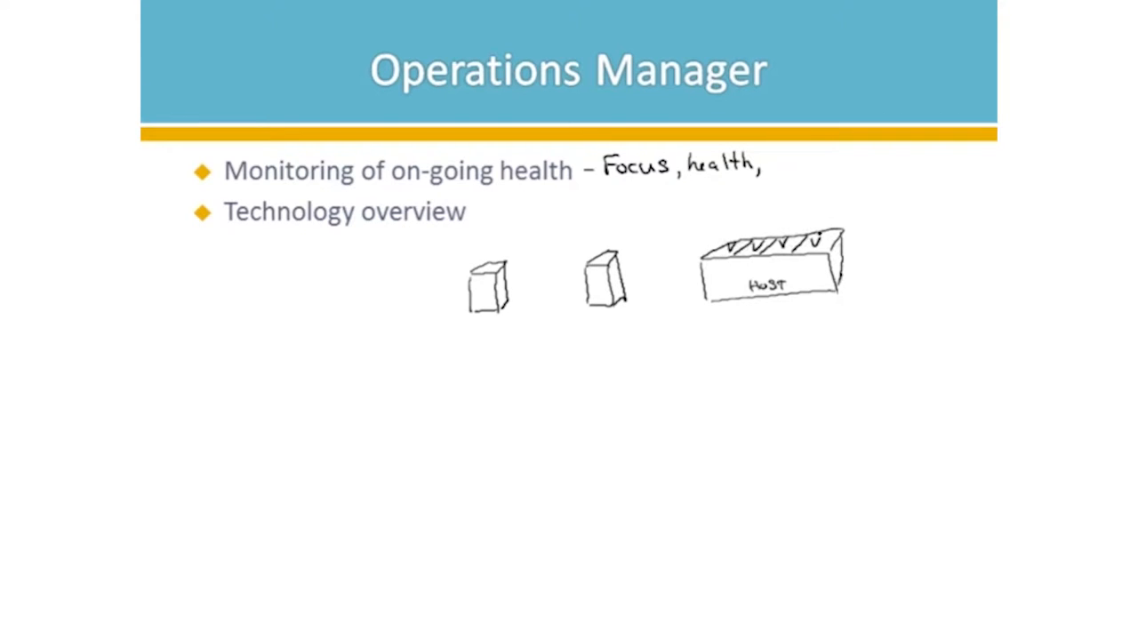
Draw a horizontal network line linking the servers and host, with an RMS box beneath it.
left_click_drag(405, 324, 560, 322)
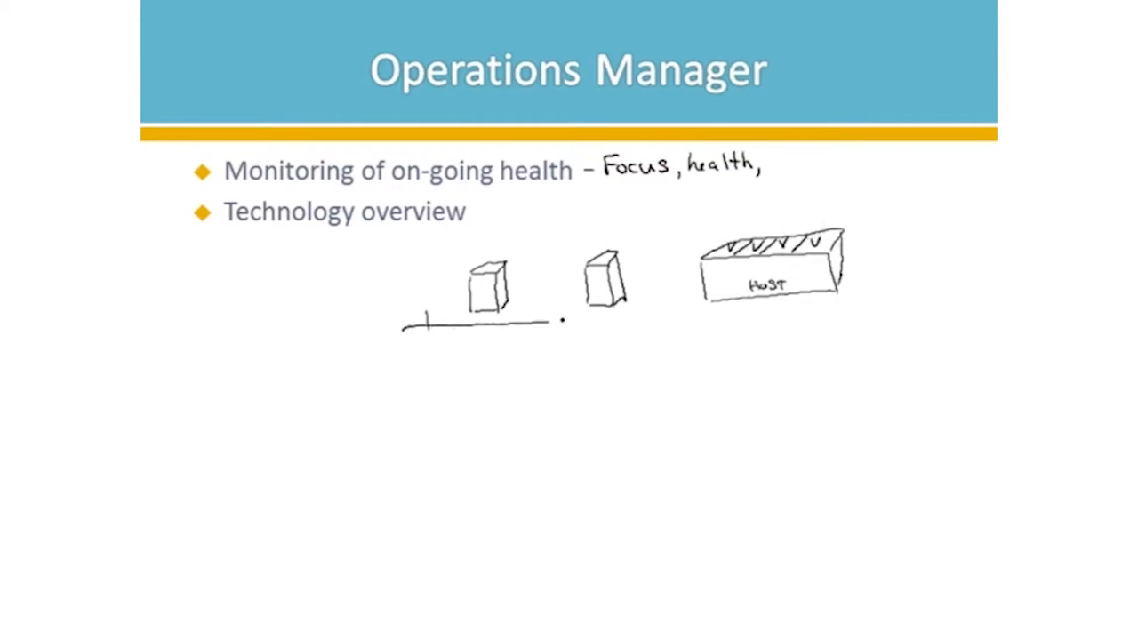
left_click_drag(560, 319, 810, 320)
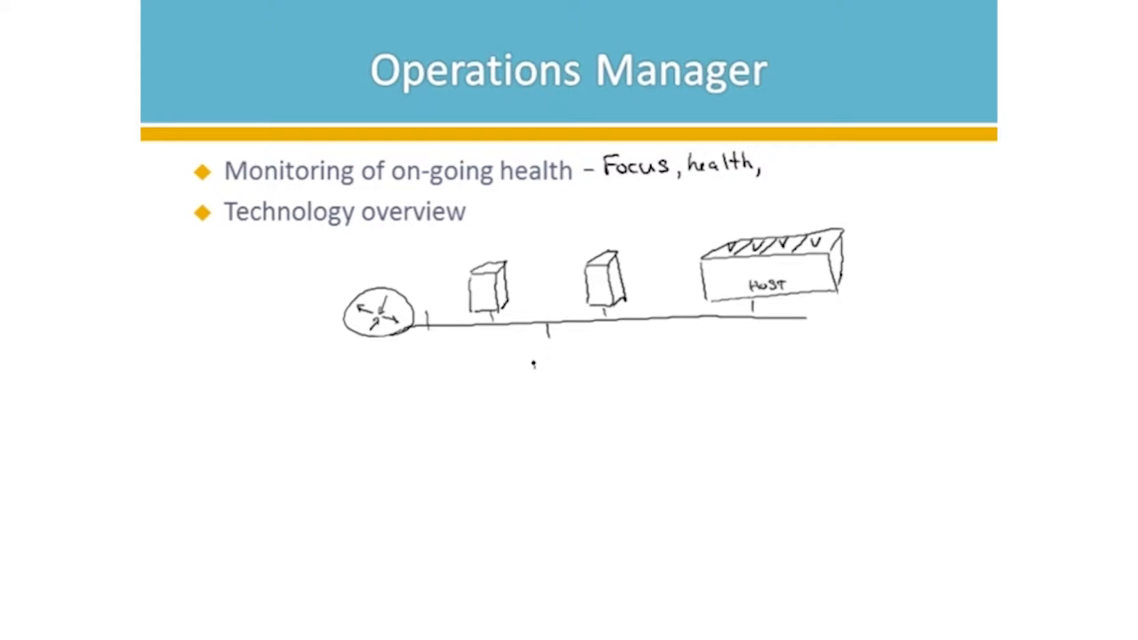
type("RMS")
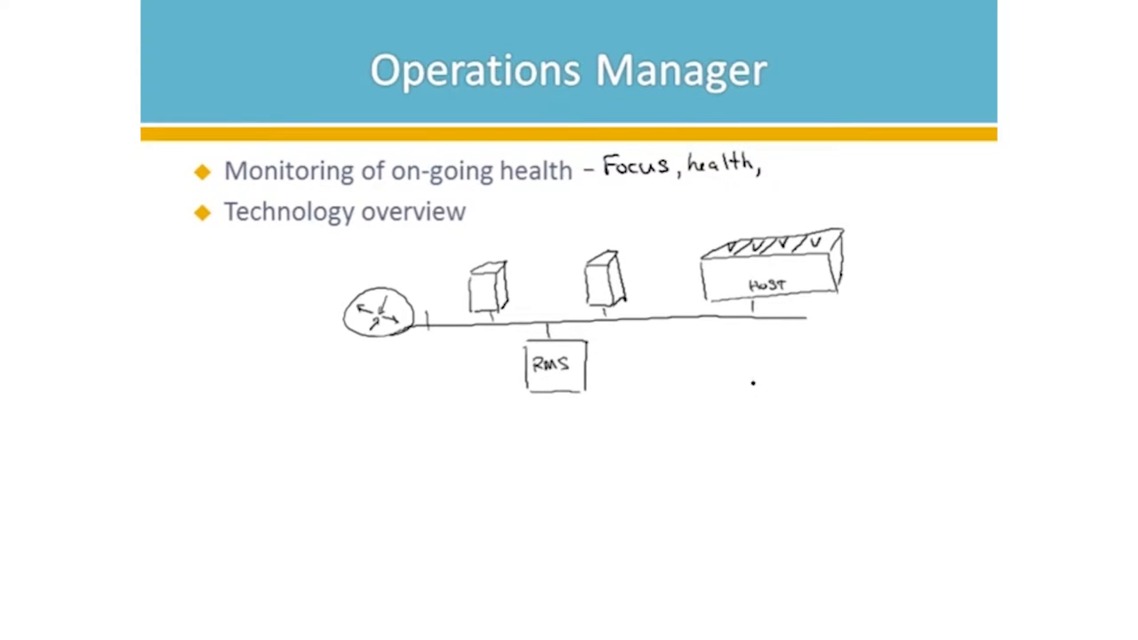
Draw a small server box at lower right and label it MS.
left_click_drag(787, 405, 832, 435)
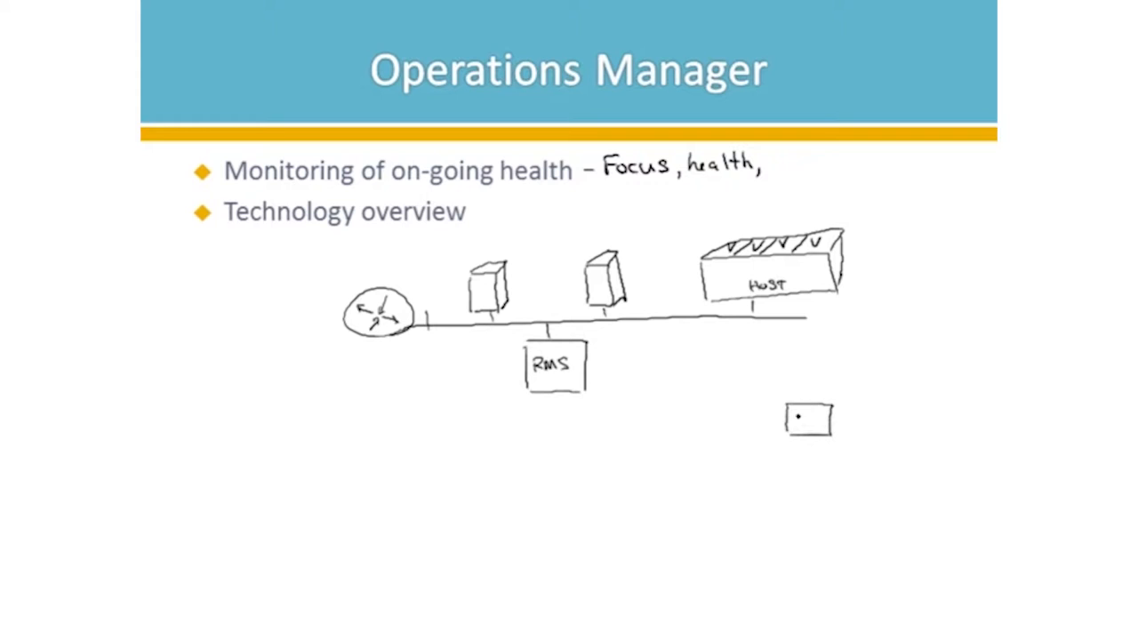
type("MS")
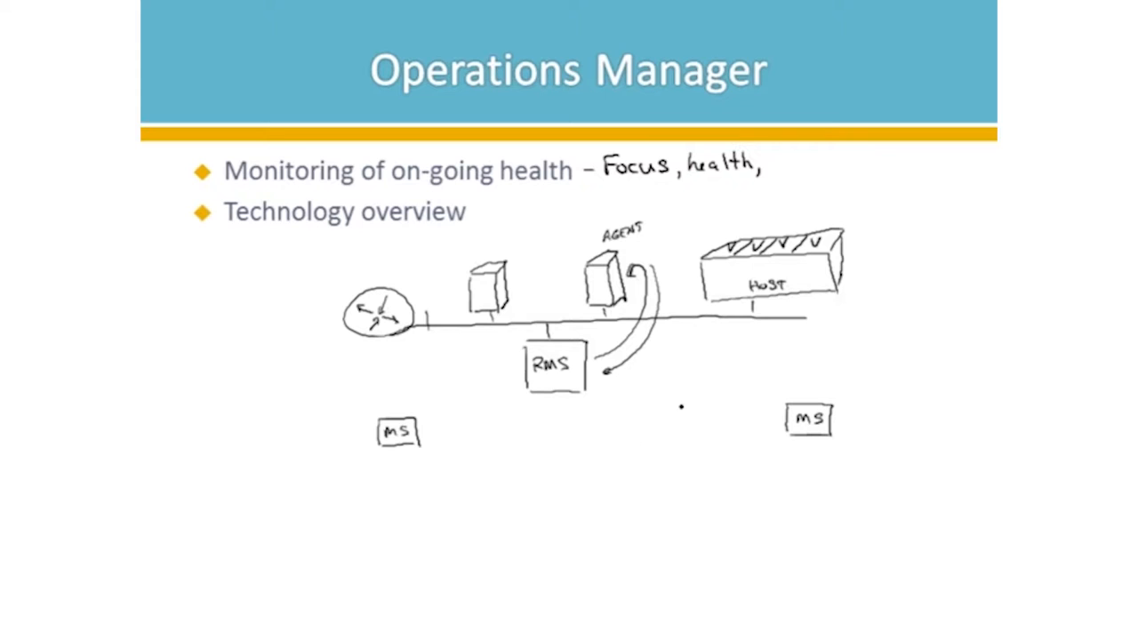
left_click_drag(679, 406, 679, 432)
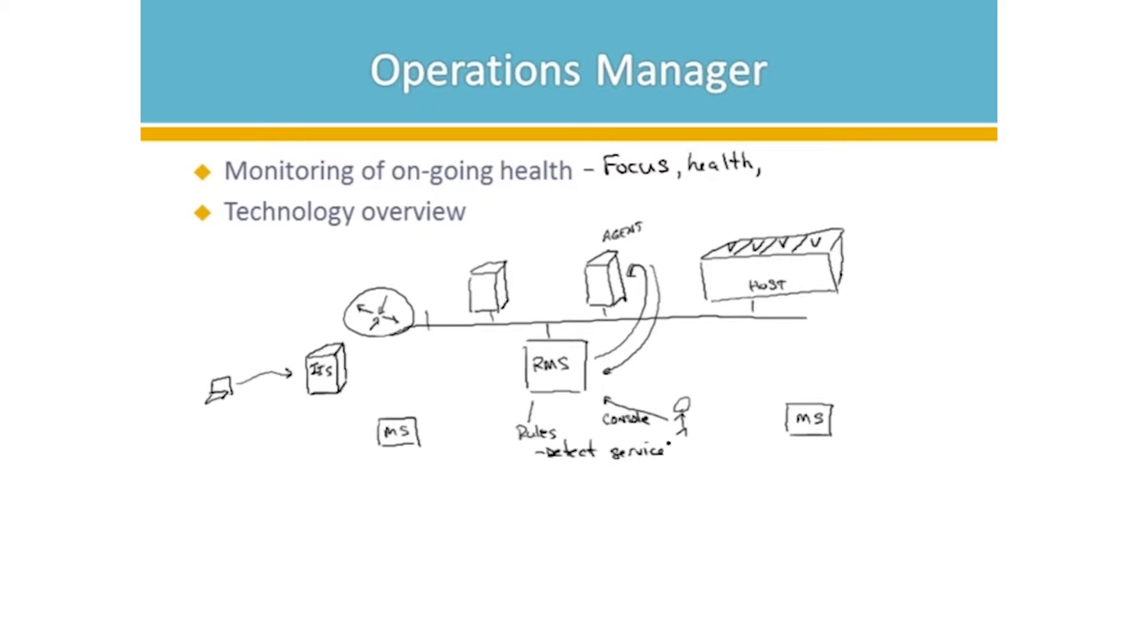
Handwrite 'sts' as part of the Operations Manager architecture notes.
type("sts")
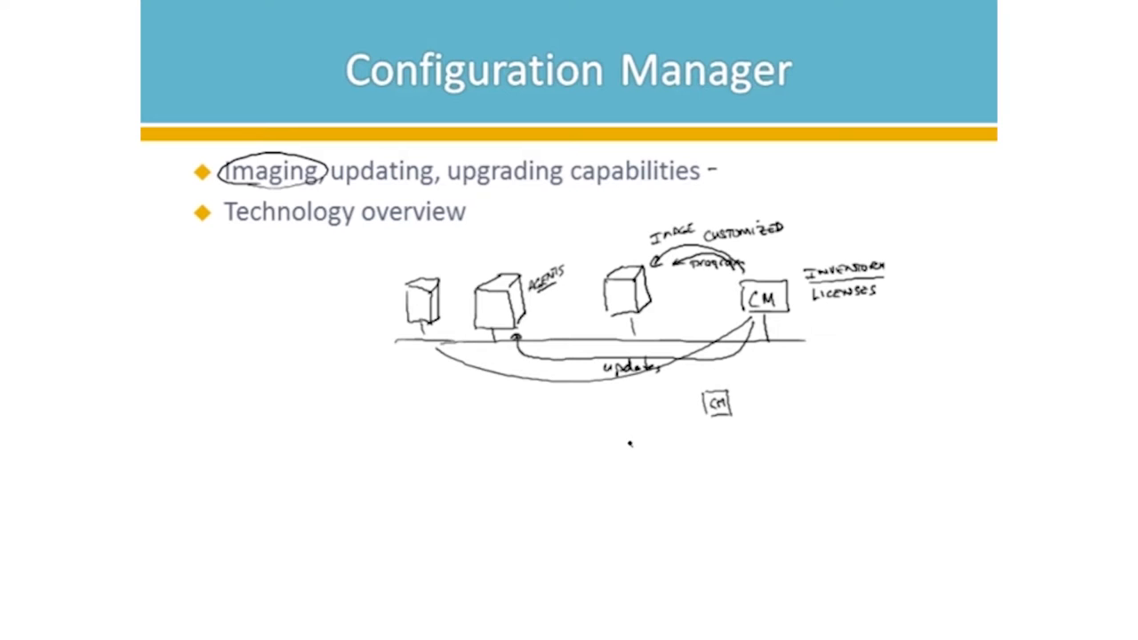
Draw an ink stroke across the lower part of the Configuration Manager diagram.
left_click_drag(626, 445, 815, 461)
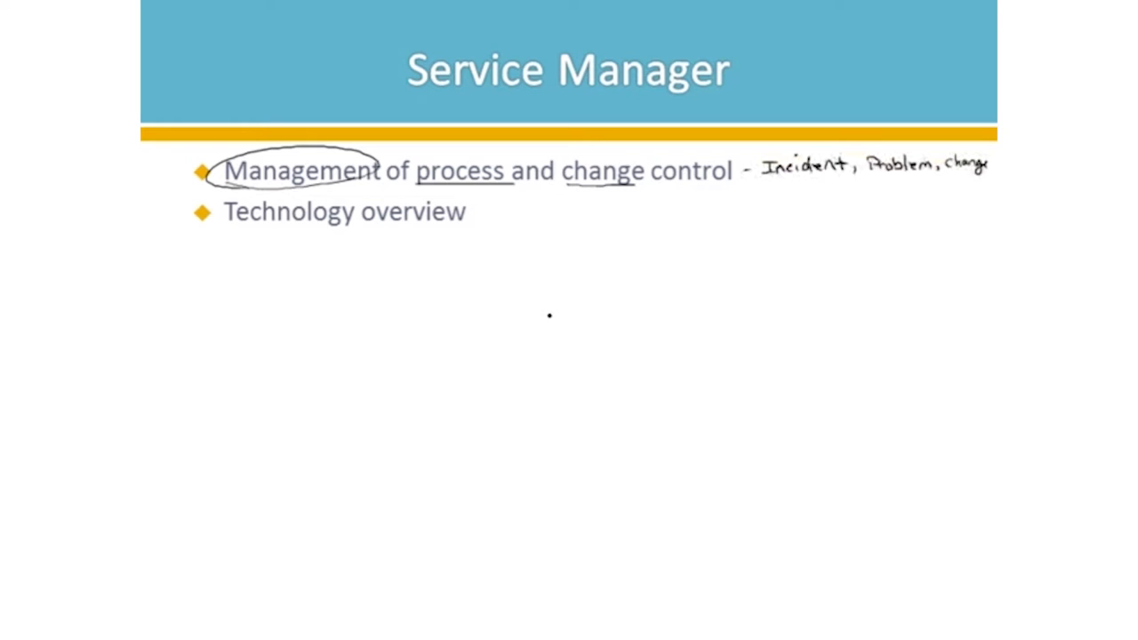
Draw a small SM box under a horizontal network line, with a stick-figure user connected at left.
left_click_drag(550, 318, 583, 359)
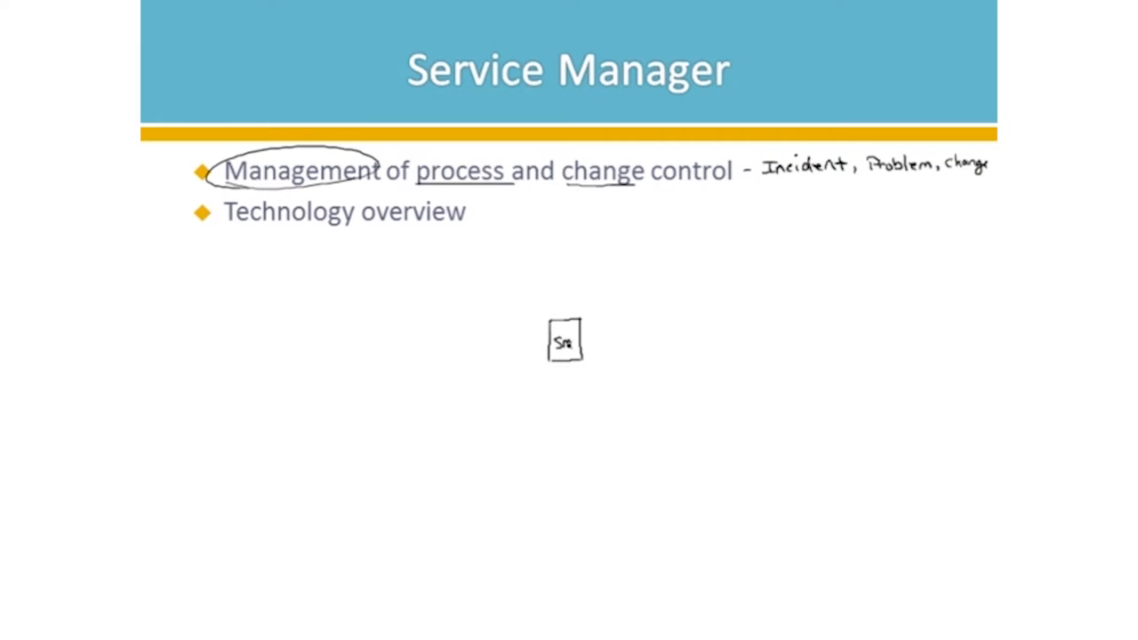
left_click_drag(452, 309, 757, 306)
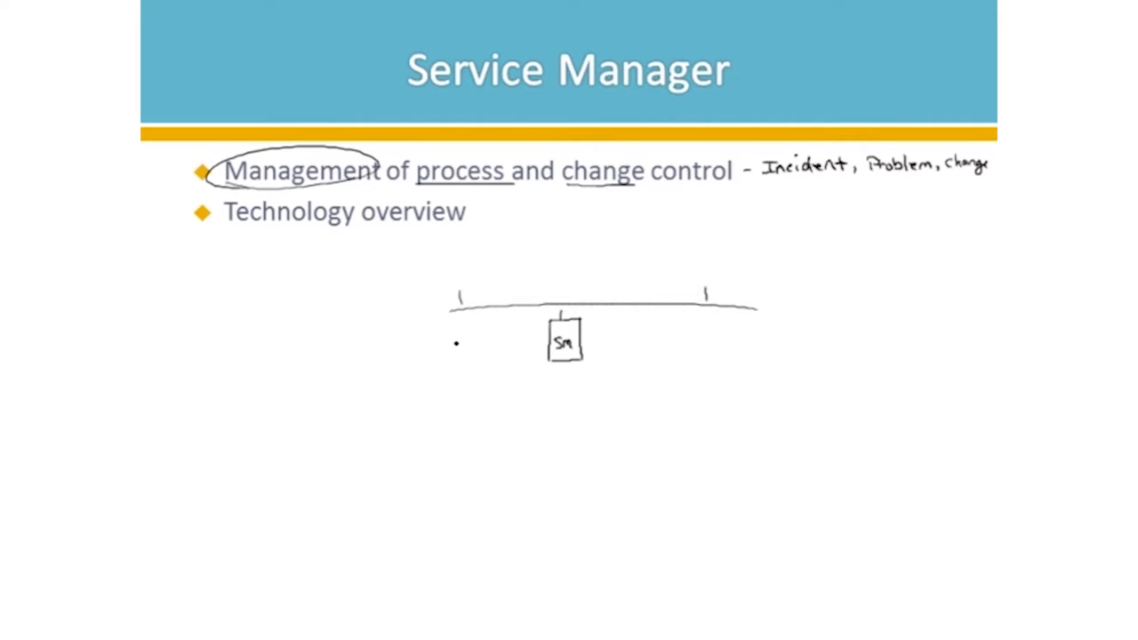
left_click_drag(448, 338, 459, 360)
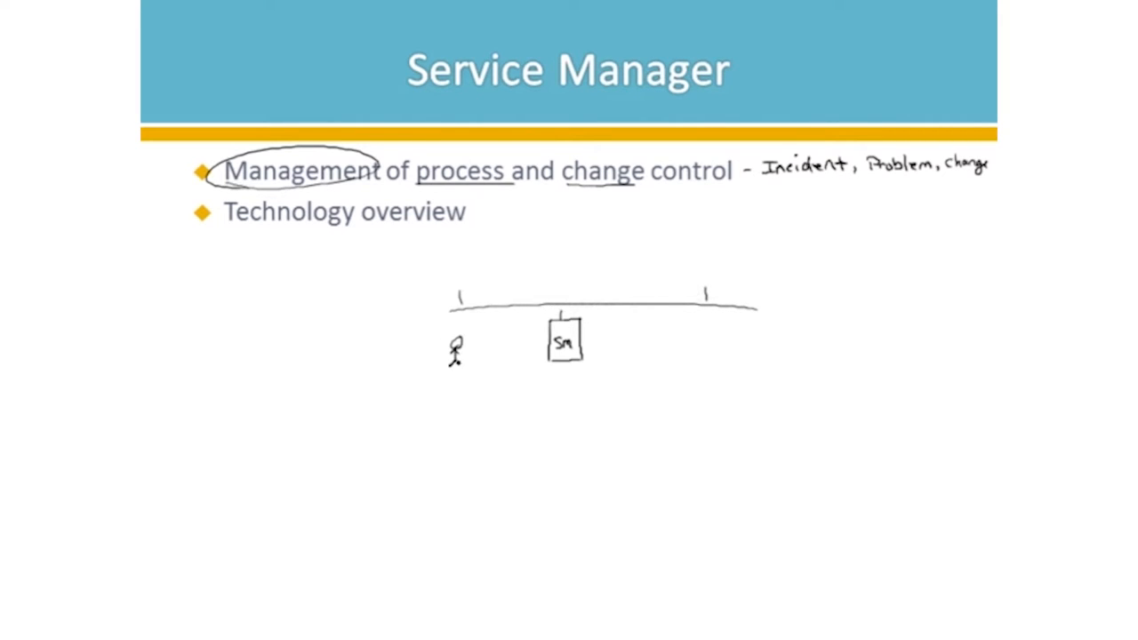
left_click_drag(466, 346, 534, 345)
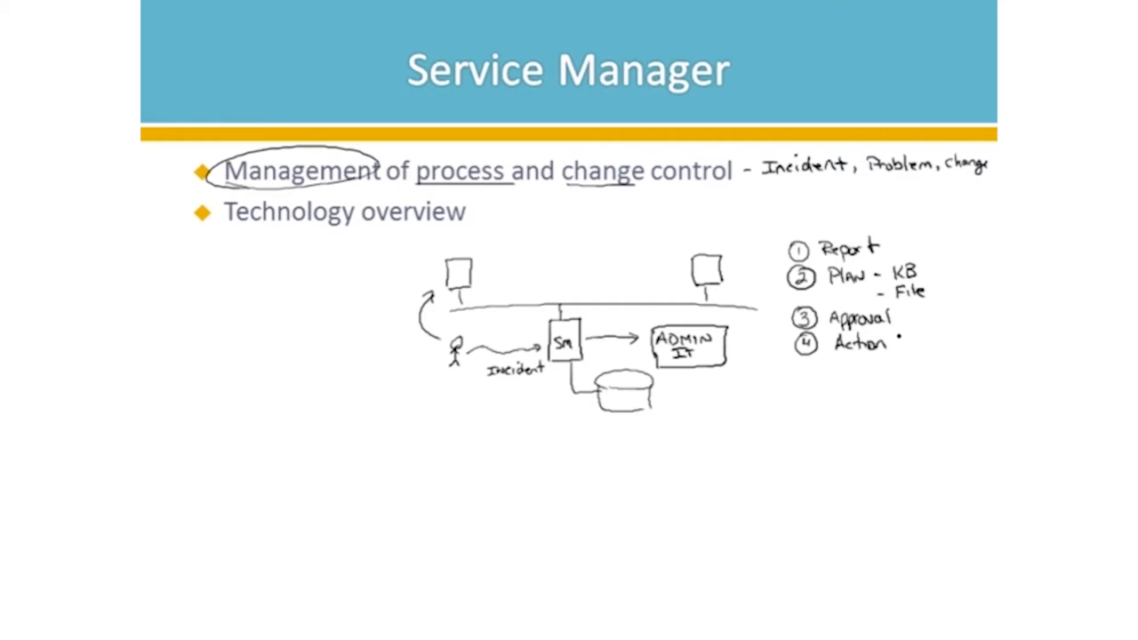
Handwrite 'Plan' in the numbered Service Manager steps list.
type("Plan")
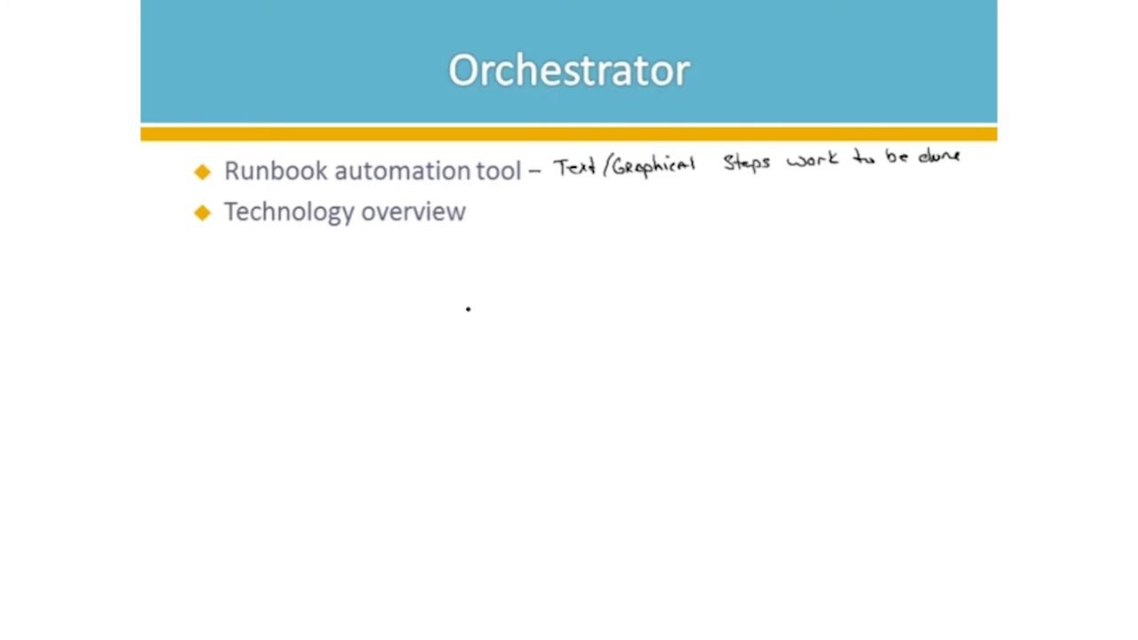
Sketch a large runbook designer window with a left activity panel and detail inside it.
left_click_drag(441, 299, 443, 432)
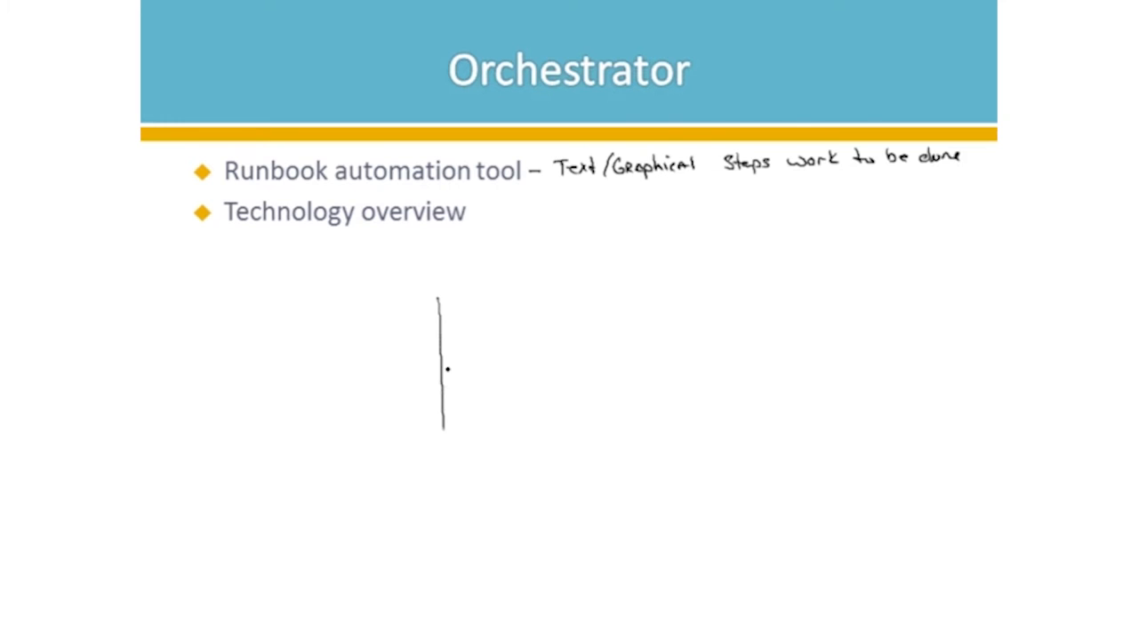
left_click_drag(441, 299, 744, 436)
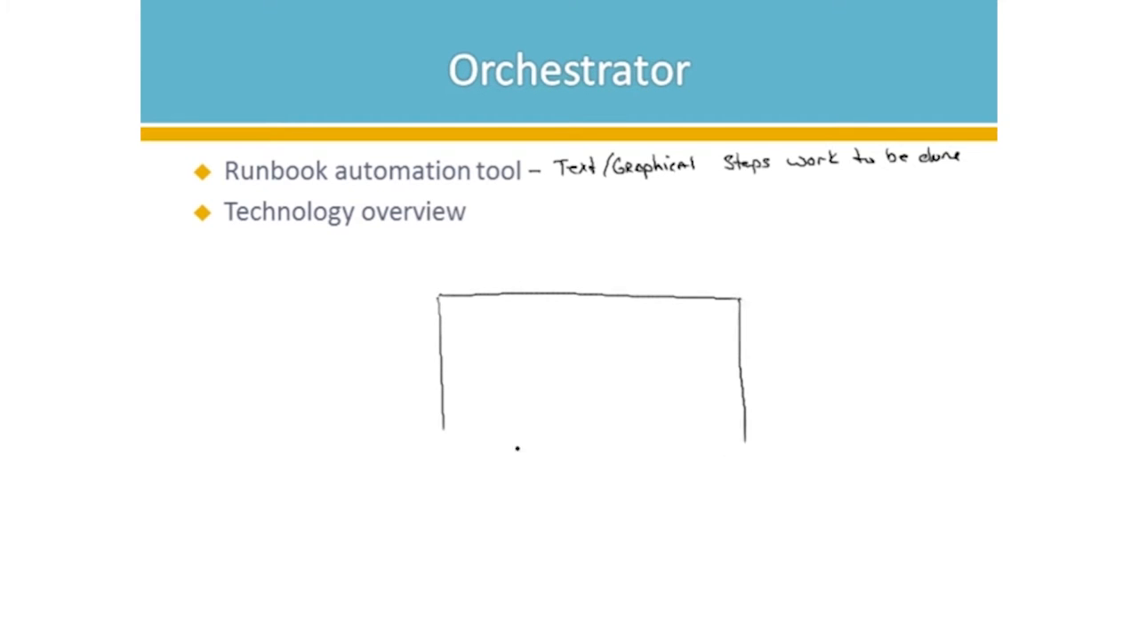
left_click_drag(441, 453, 744, 455)
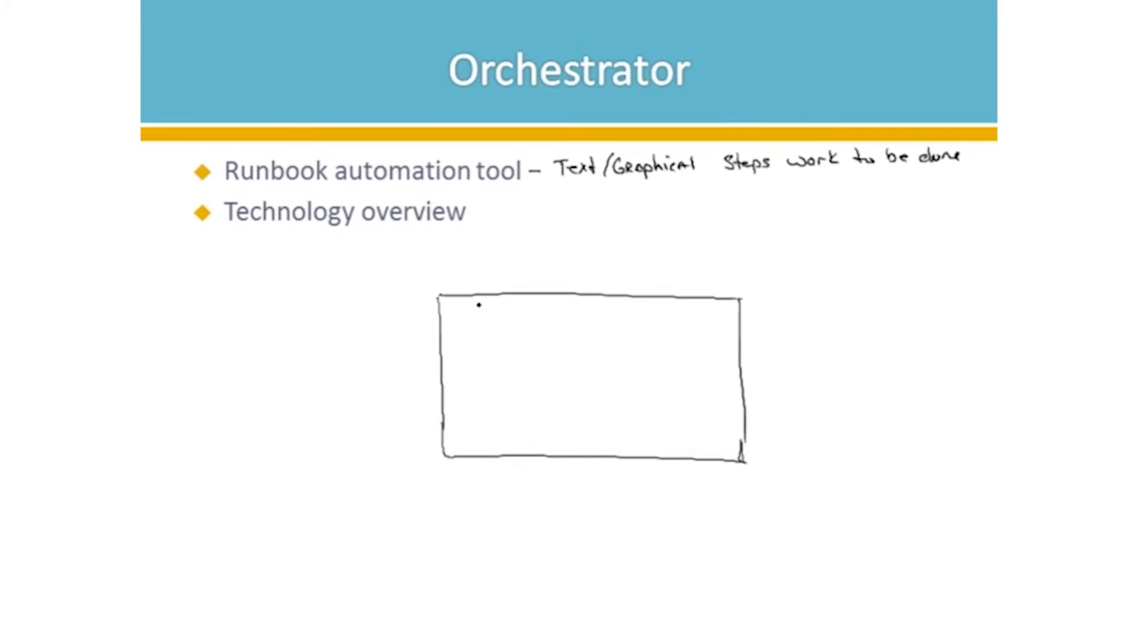
left_click_drag(479, 304, 481, 452)
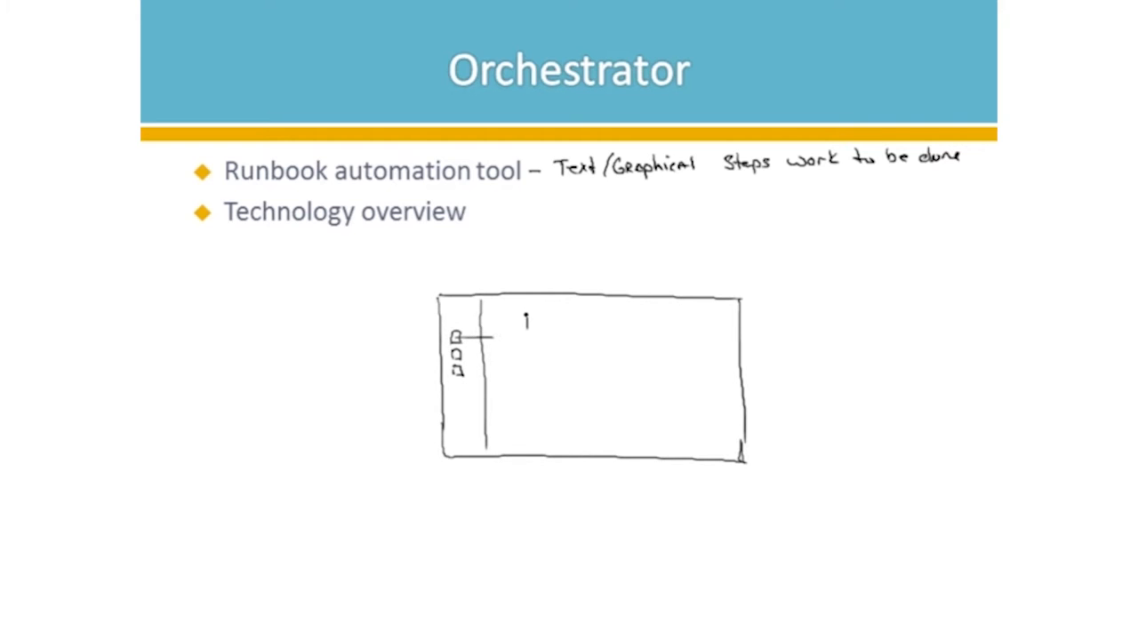
left_click_drag(525, 317, 551, 335)
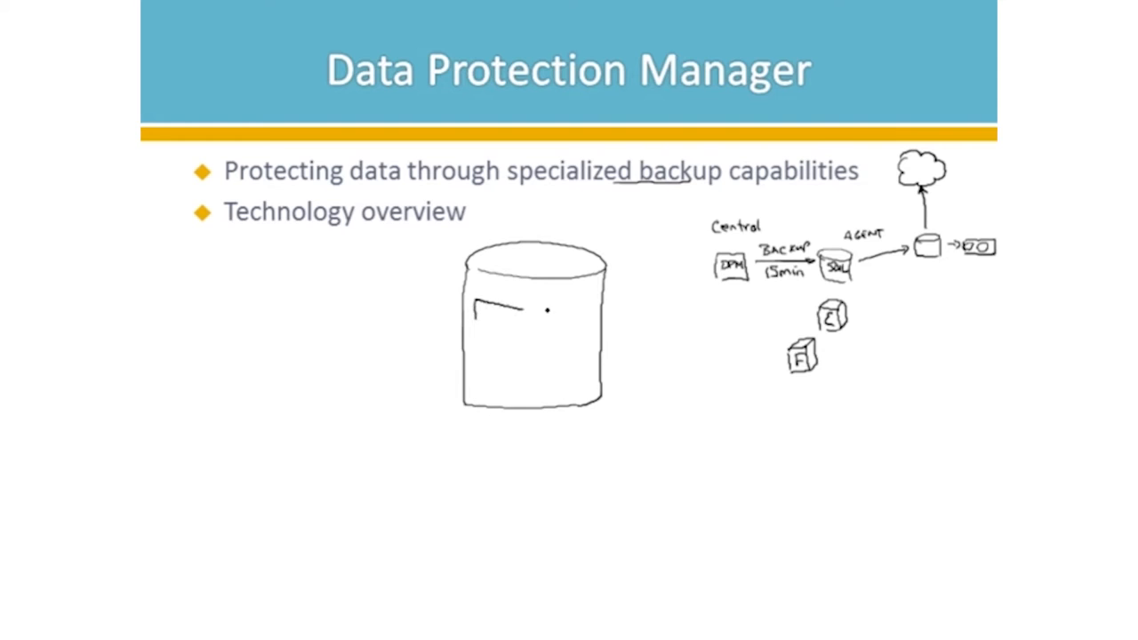
left_click_drag(472, 306, 584, 328)
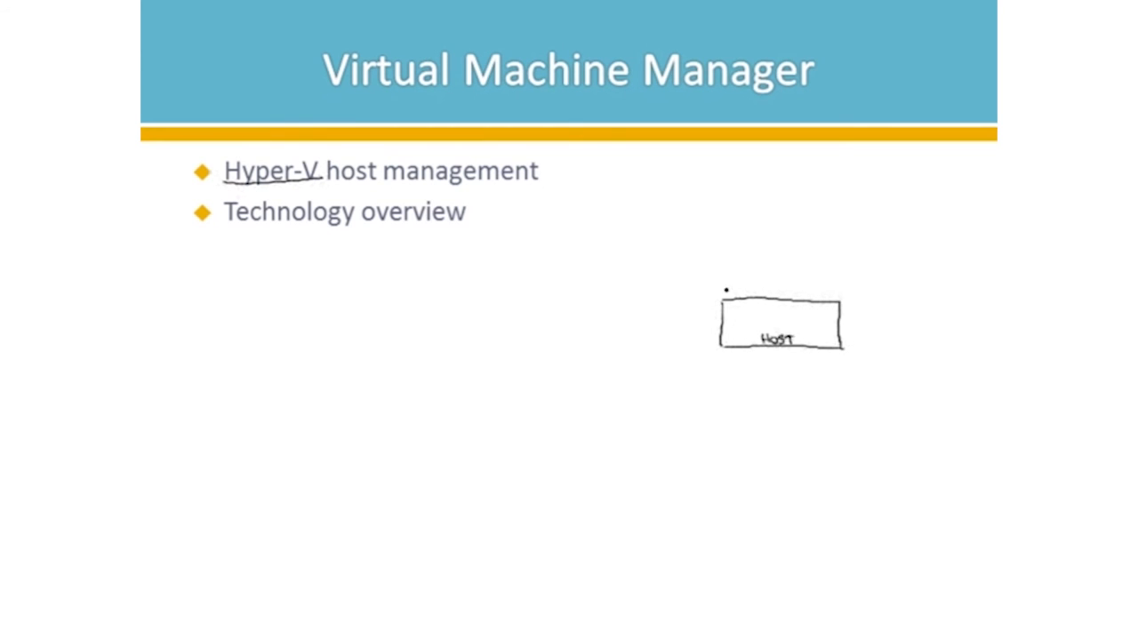
Draw VM slabs on the Host box, a second small H box below, and a new box above the host.
left_click_drag(726, 288, 779, 274)
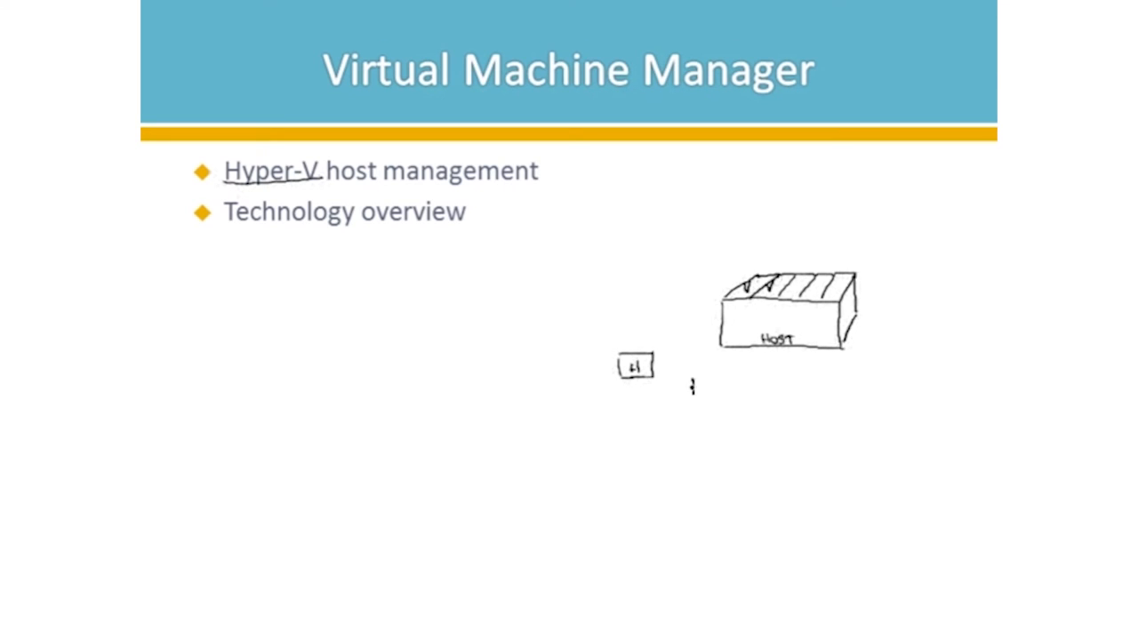
left_click_drag(697, 388, 715, 395)
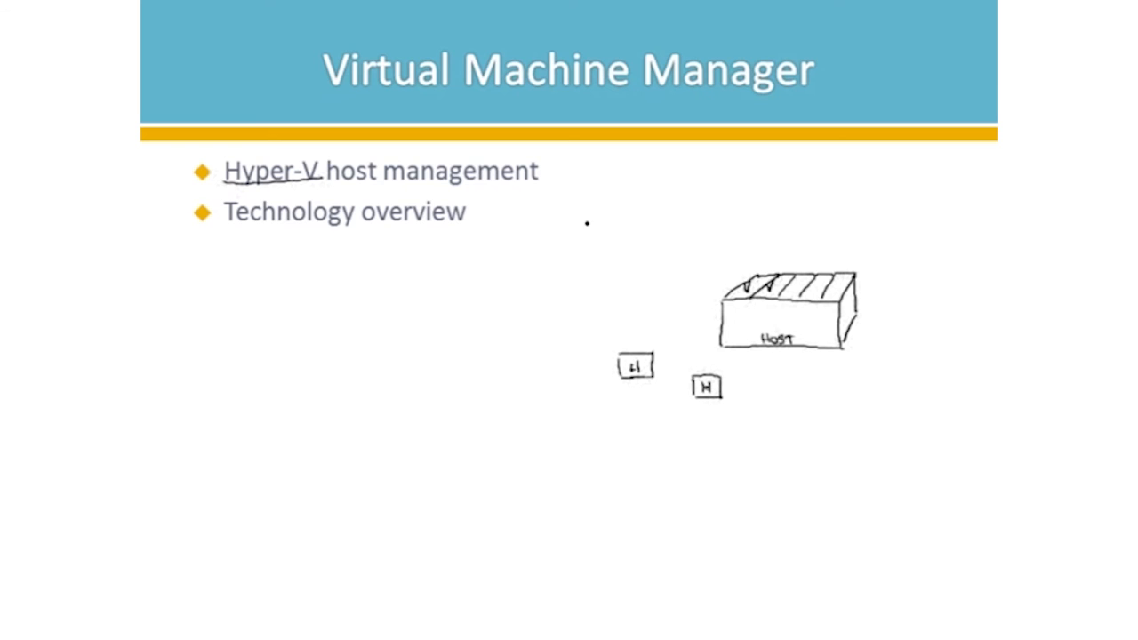
left_click_drag(596, 213, 676, 249)
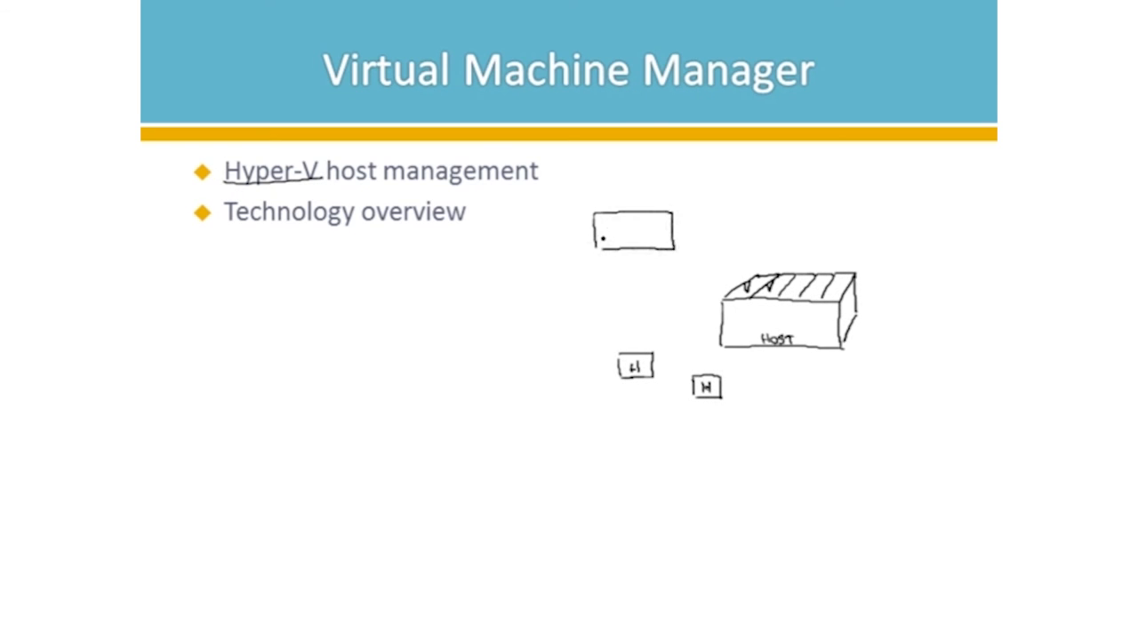
Label the new rectangle 'VMM' with the pen.
type("VMM")
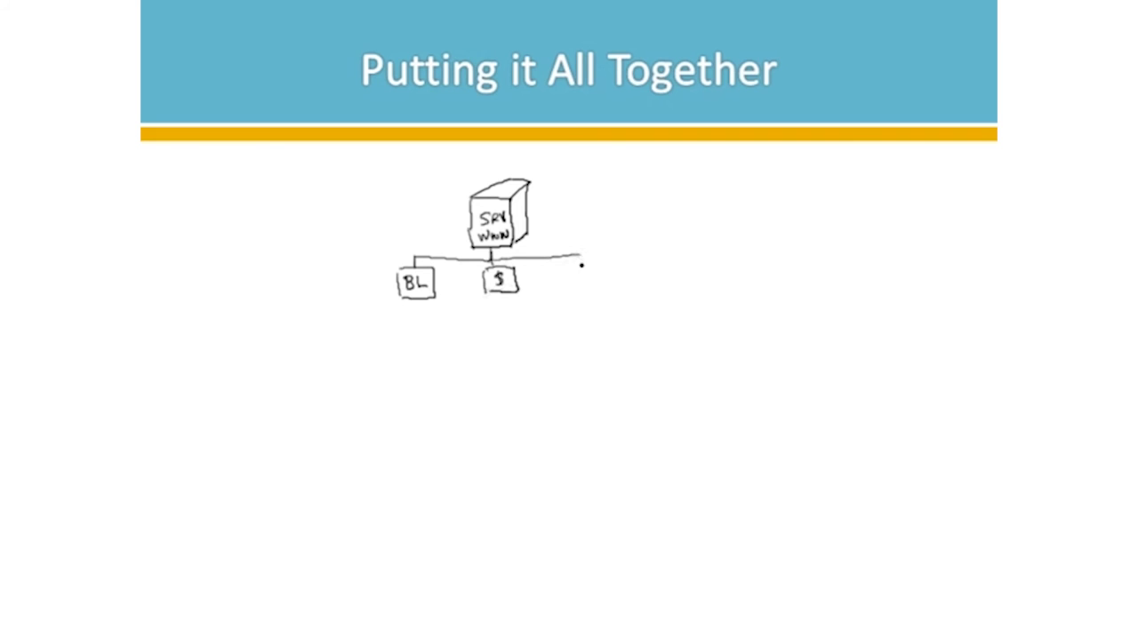
Sketch the start of a third box at the right end of the connector line.
left_click_drag(552, 258, 578, 284)
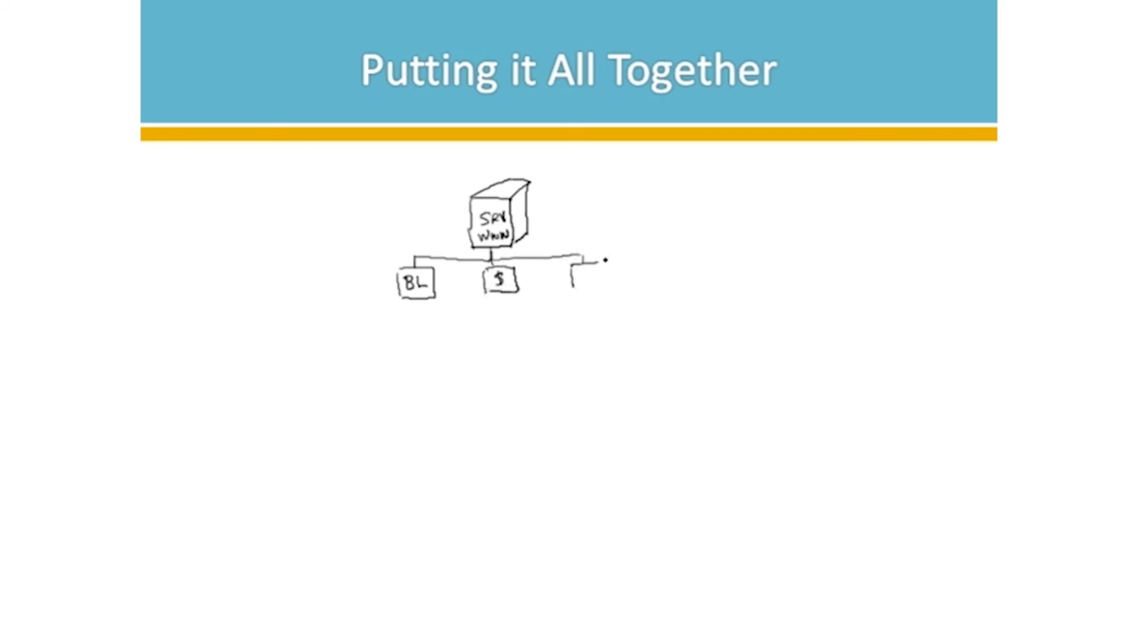